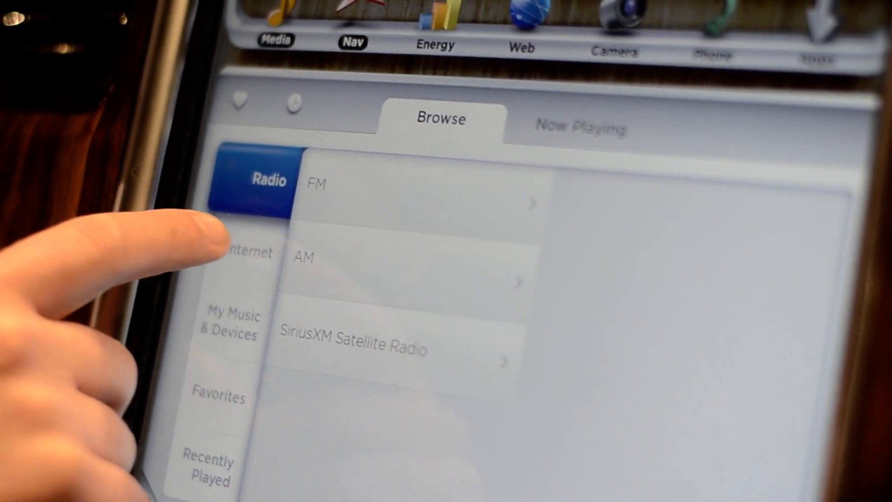
Show the FM, AM and SiriusXM radio sources in the media browser
left_click(250, 253)
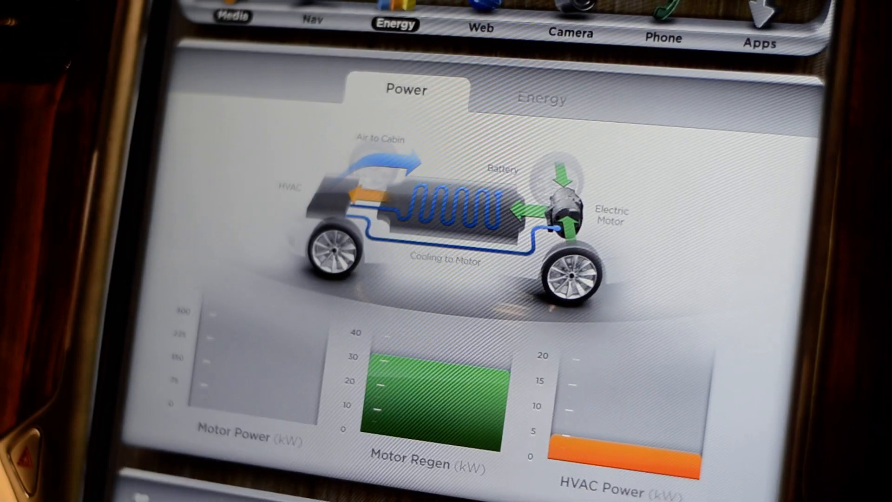
View live motor power, motor regen and HVAC power readings in the Energy app
left_click(480, 29)
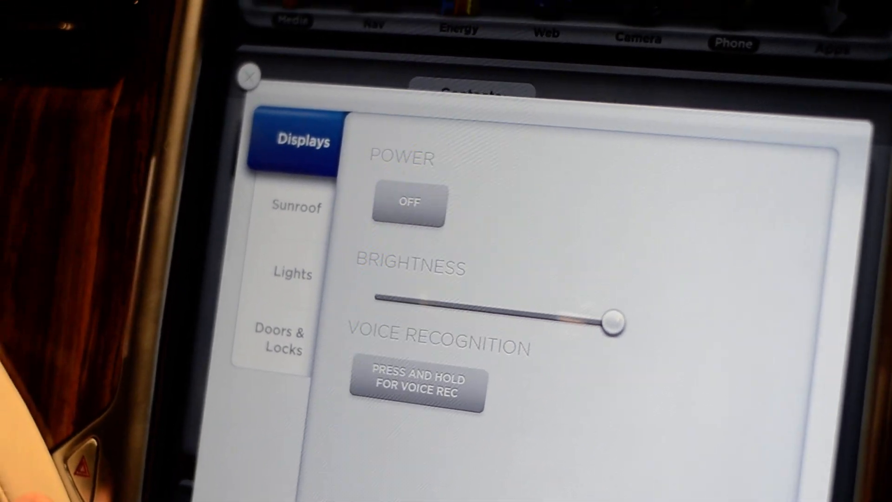
Show the Displays settings with screen power, brightness and voice recognition
left_click(282, 338)
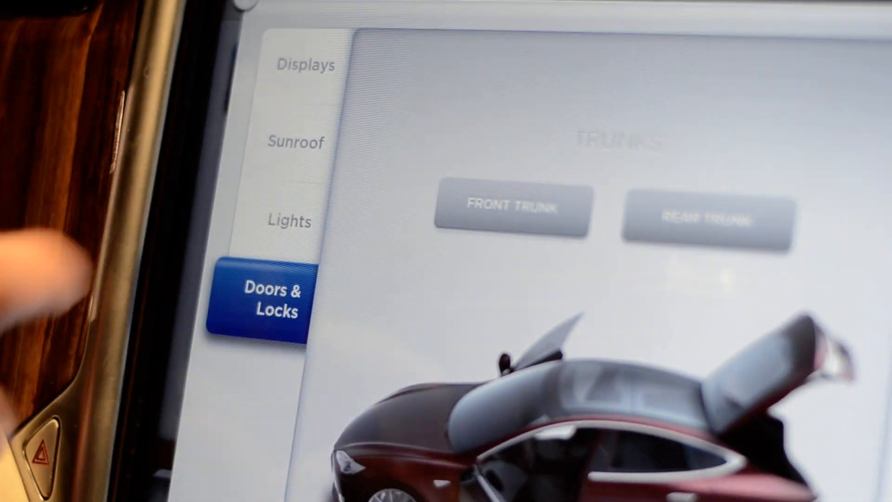
View the Doors & Locks trunk controls, then the Sunroof controls
left_click(290, 221)
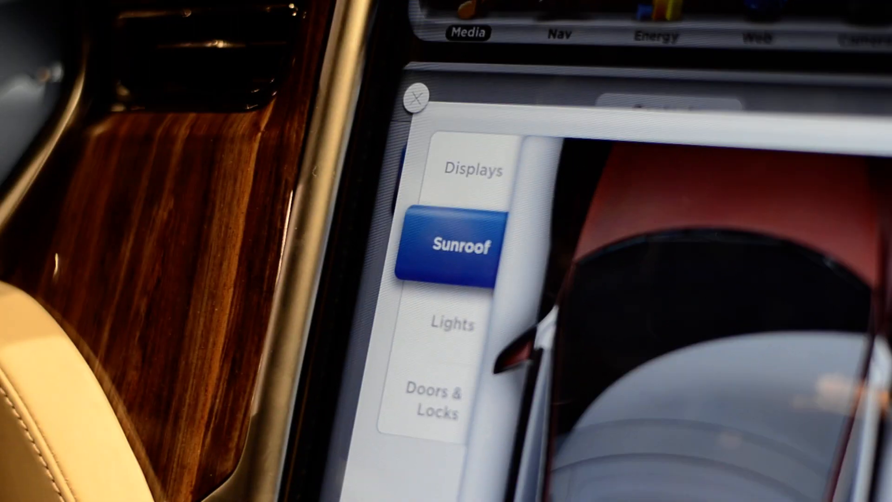
left_click(473, 169)
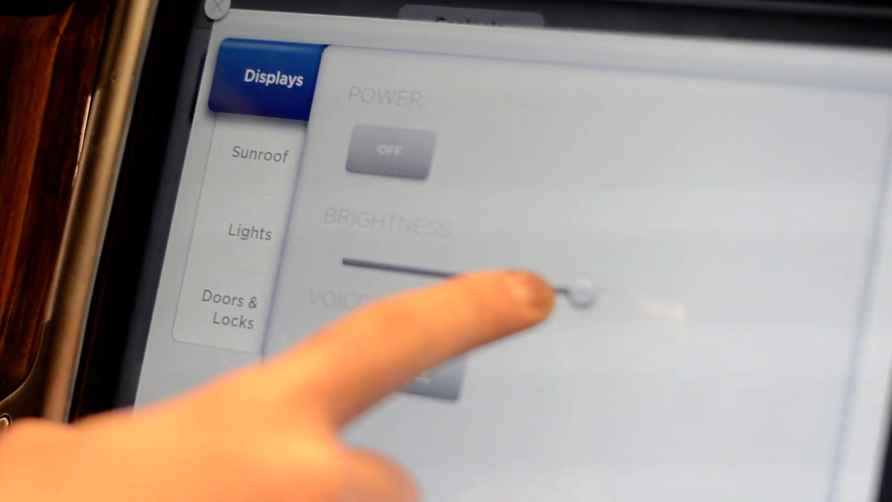